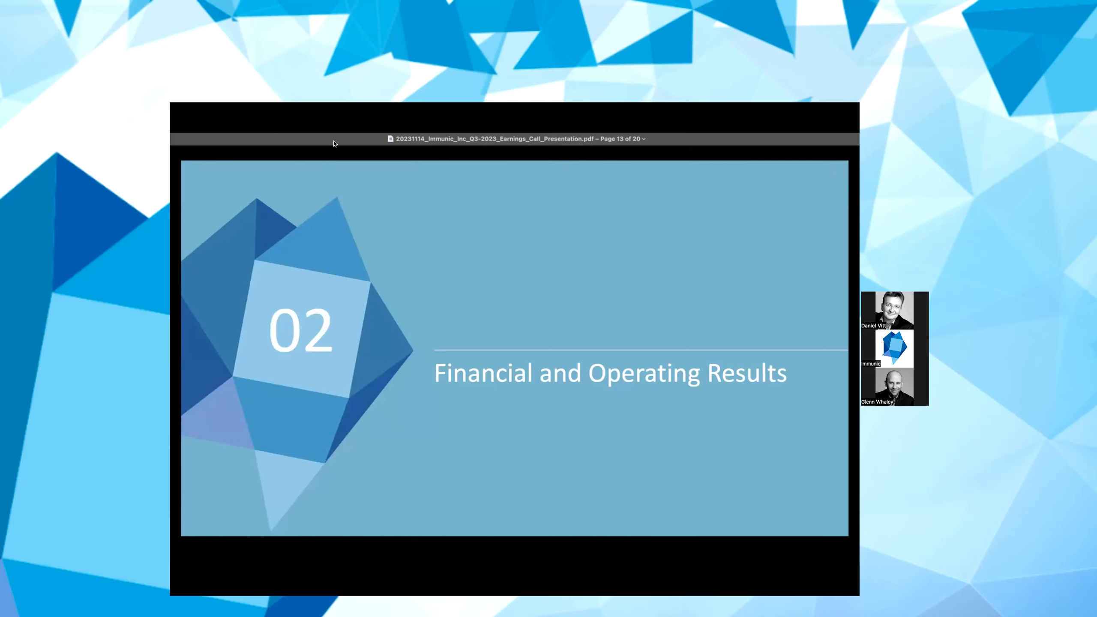
mouse_move(339, 160)
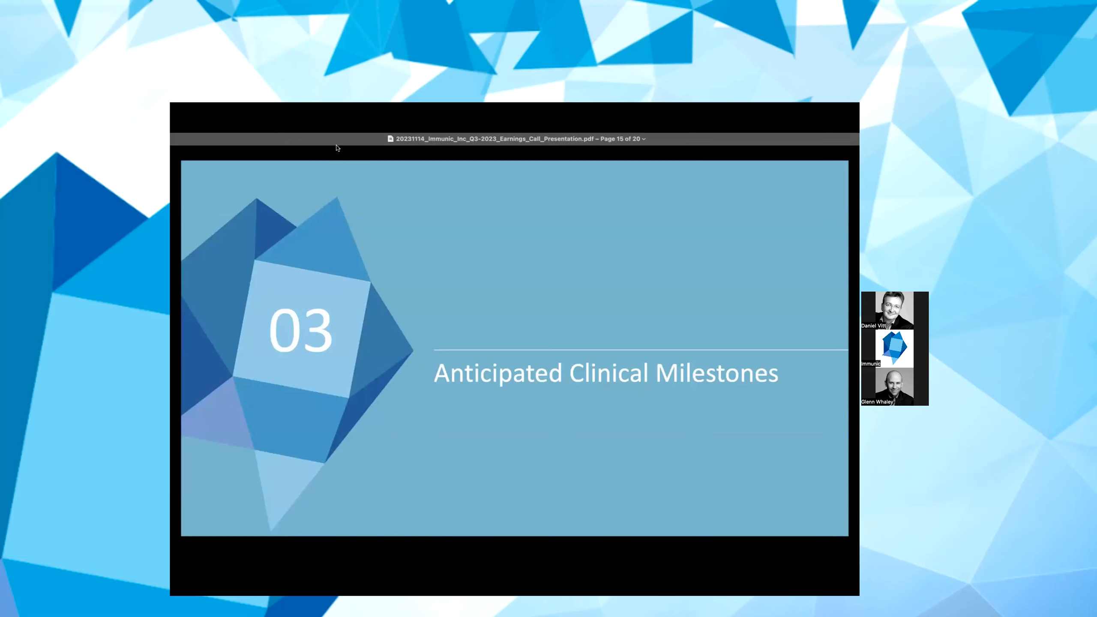
mouse_move(423, 205)
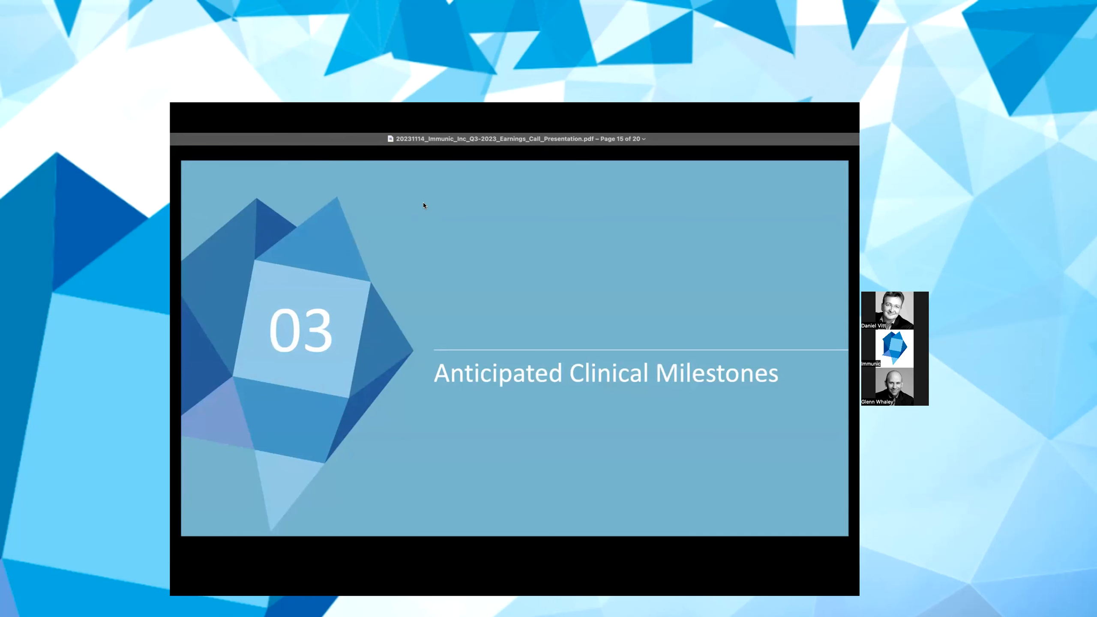
Step: Advance the deck to page 16, 'Several Clinical Value Inflection Points Ahead'
key("right")
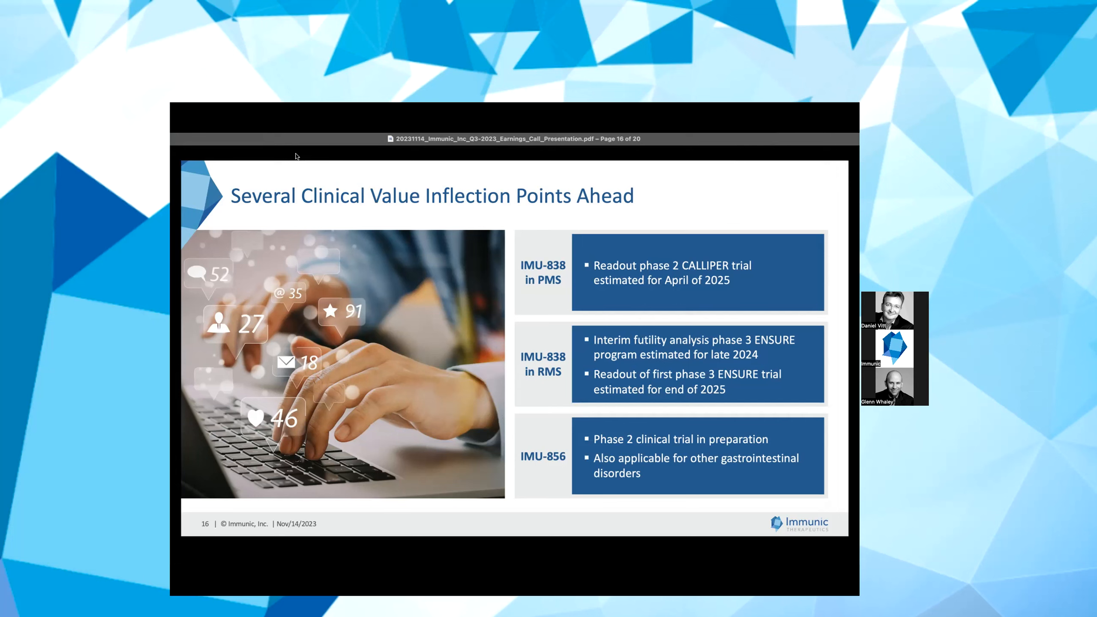
Step: Advance the deck to page 17, the section 04 'Q&A Session' divider slide
key("Right")
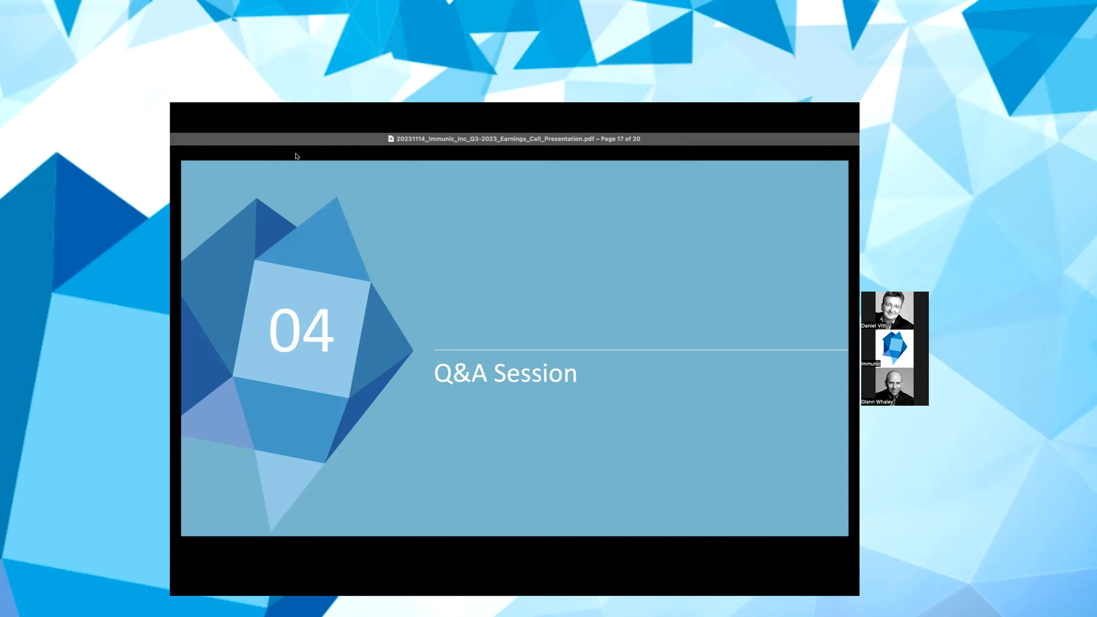
mouse_move(428, 205)
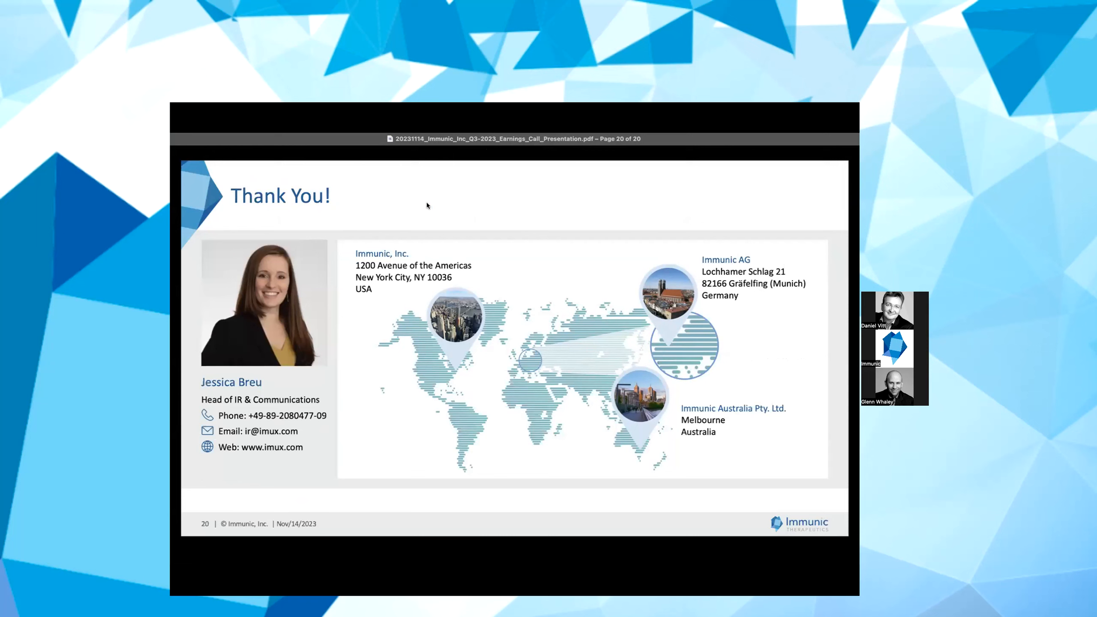
mouse_move(492, 258)
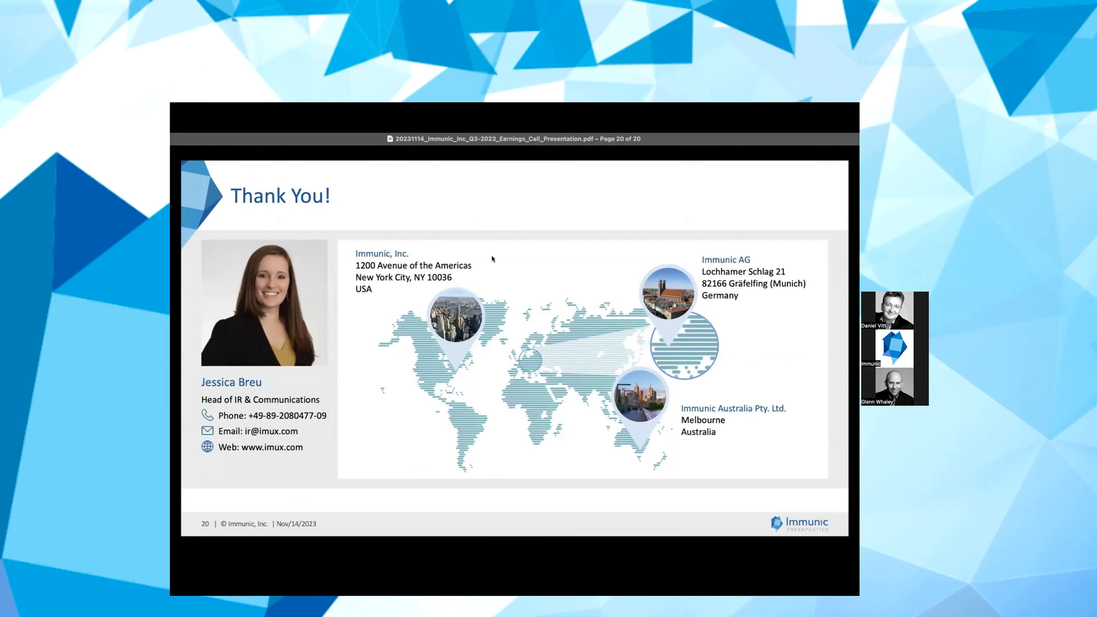